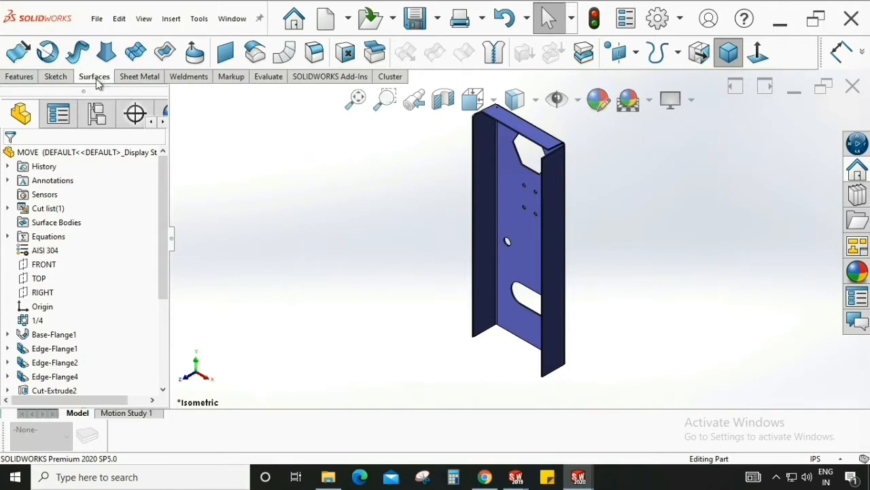
pyautogui.moveTo(729, 52)
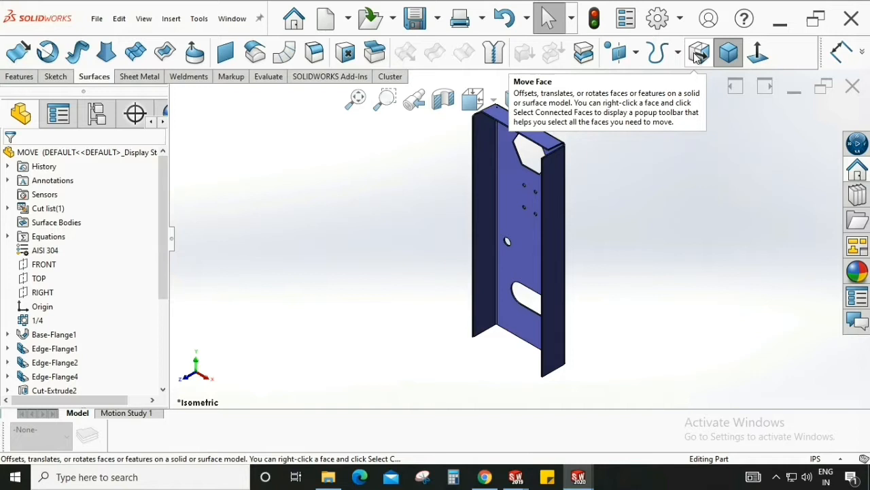
pyautogui.moveTo(122, 146)
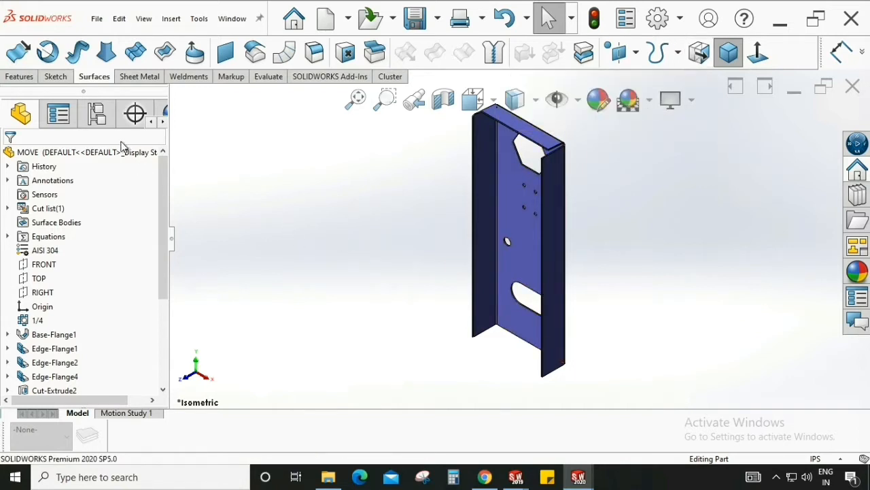
# Step: Open the MOVE part's associated drawing from its context menu
pyautogui.rightClick(82, 151)
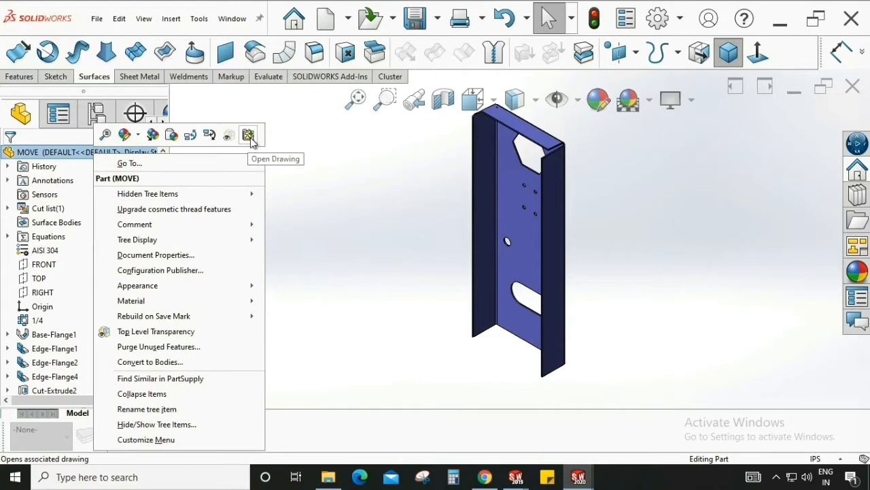
pyautogui.click(249, 134)
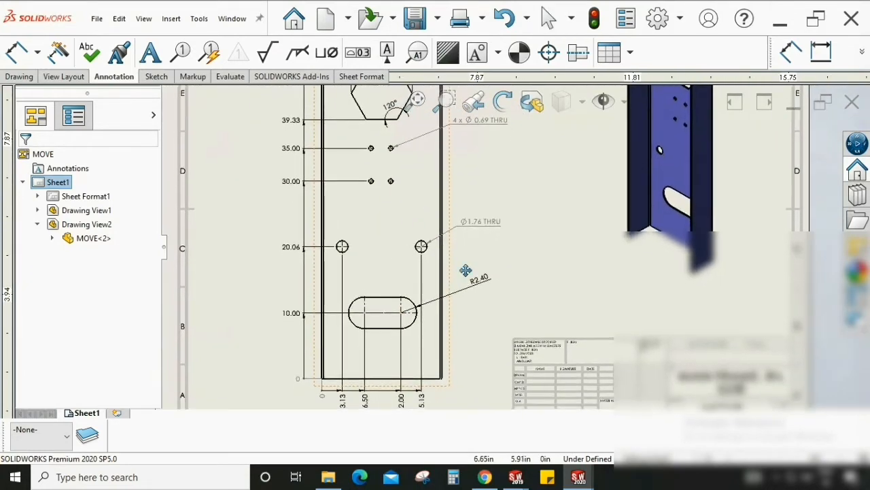
pyautogui.scroll(-3)
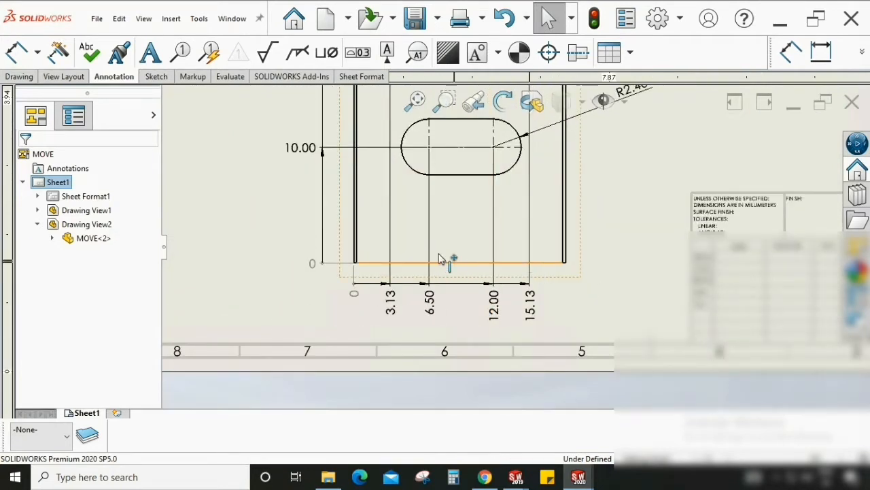
pyautogui.moveTo(460, 235)
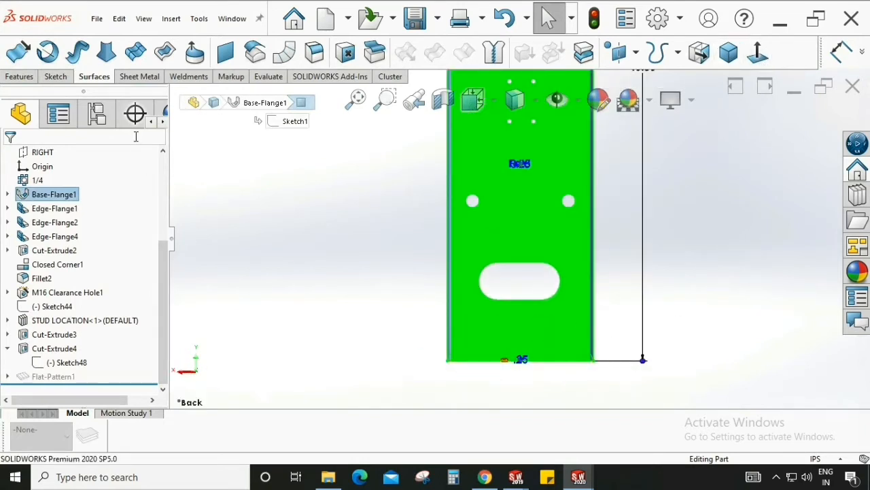
# Step: Start a sketch on the bracket's back face for the bottom-edge strip
pyautogui.click(12, 76)
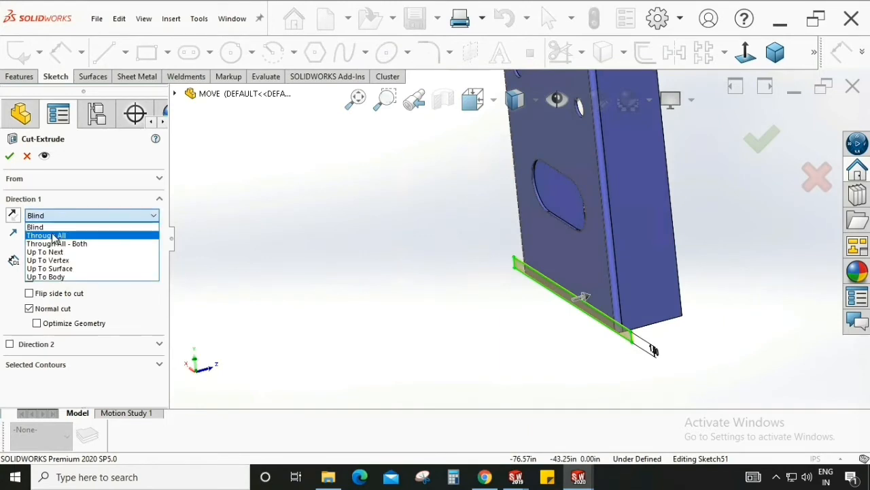
# Step: Apply the Cut-Extrude with a Through All end condition
pyautogui.click(47, 235)
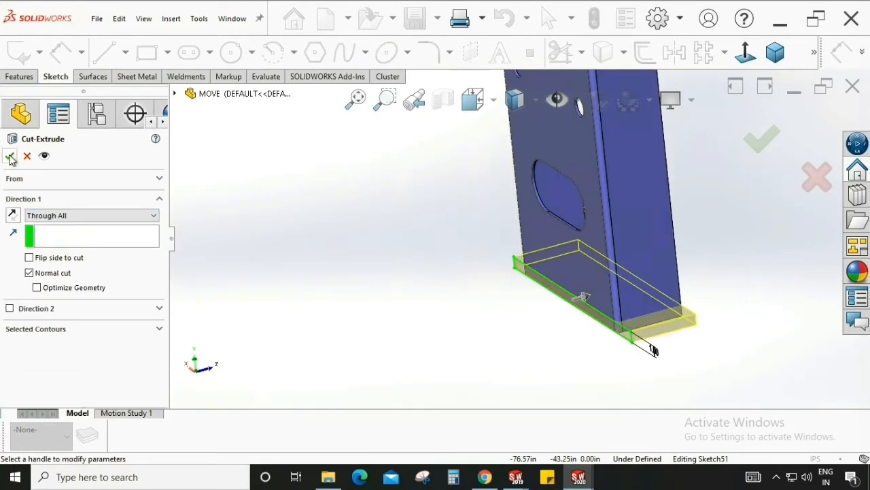
pyautogui.click(10, 156)
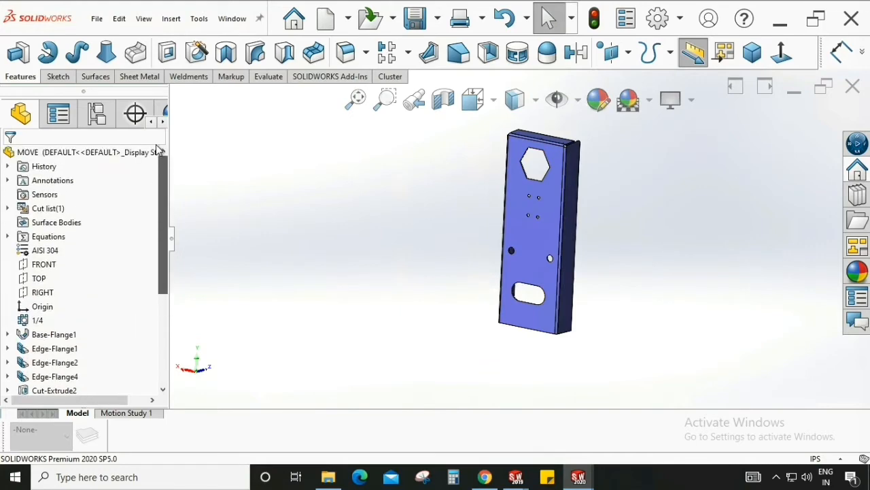
pyautogui.moveTo(65, 152)
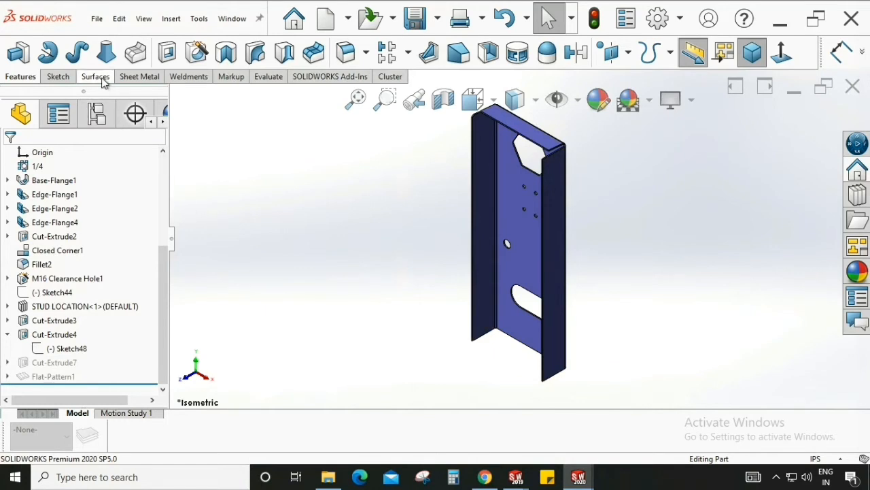
# Step: Start the Move Face tool from the Surfaces tools
pyautogui.click(94, 76)
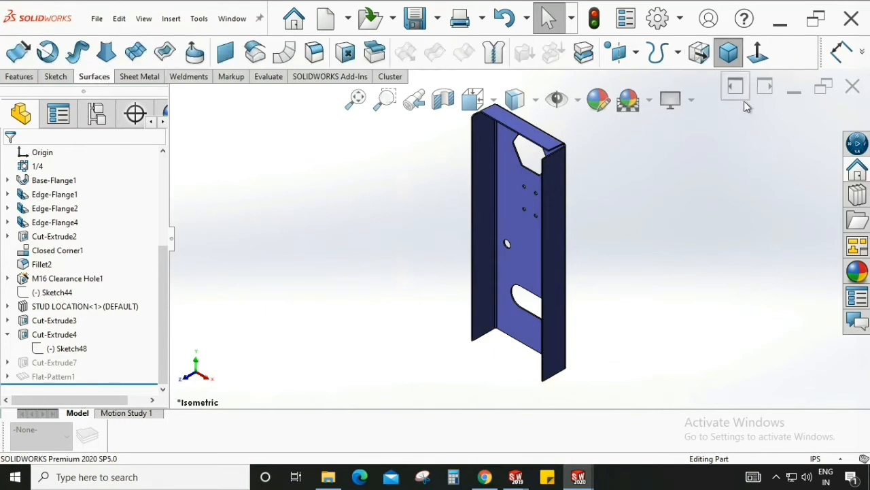
pyautogui.moveTo(698, 52)
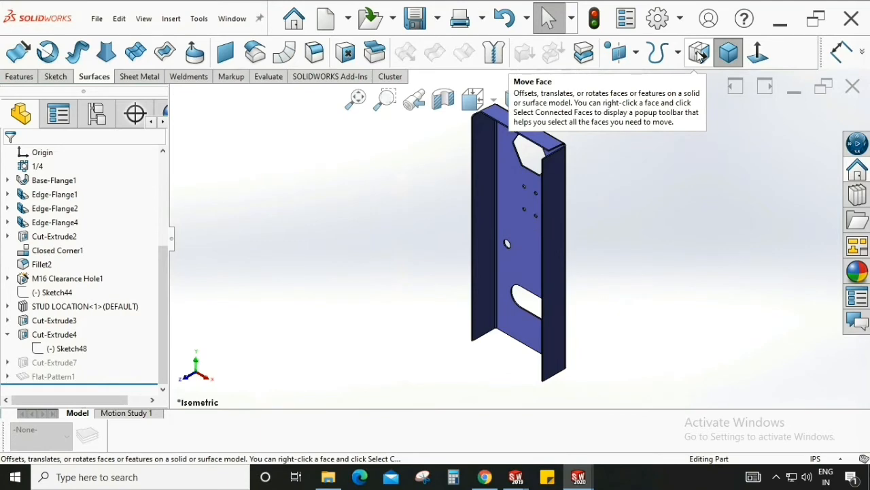
pyautogui.click(696, 51)
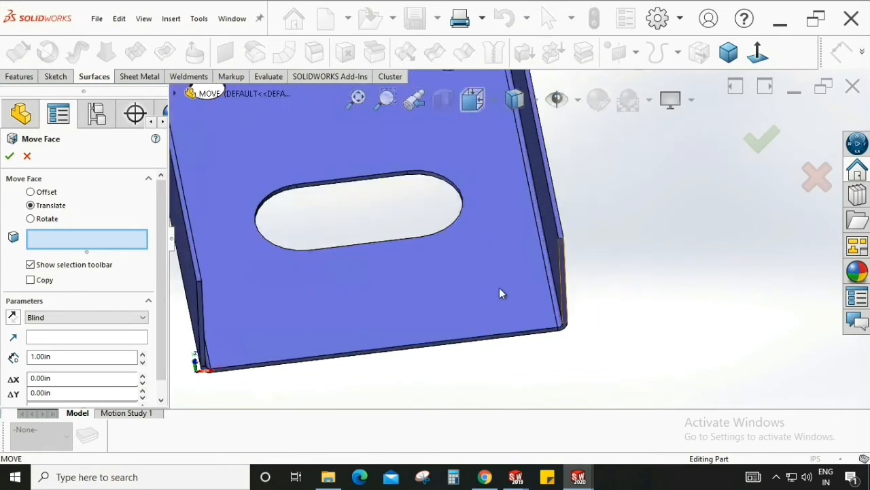
pyautogui.moveTo(561, 258)
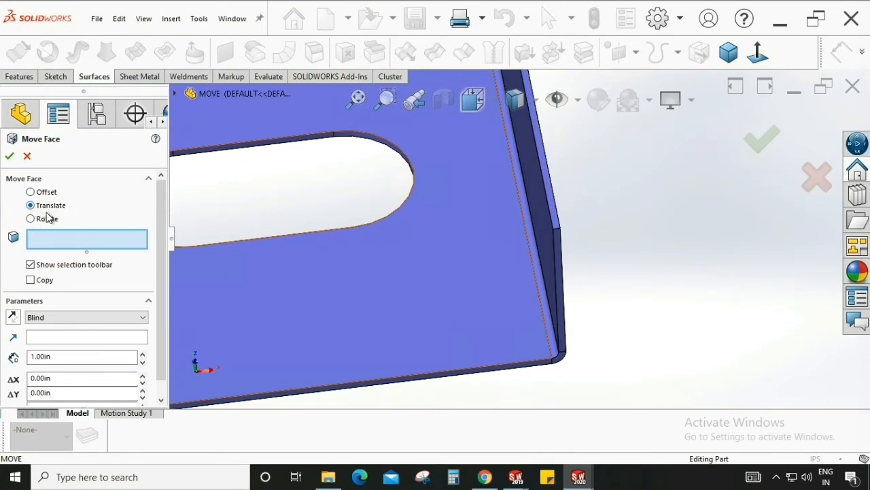
pyautogui.moveTo(63, 209)
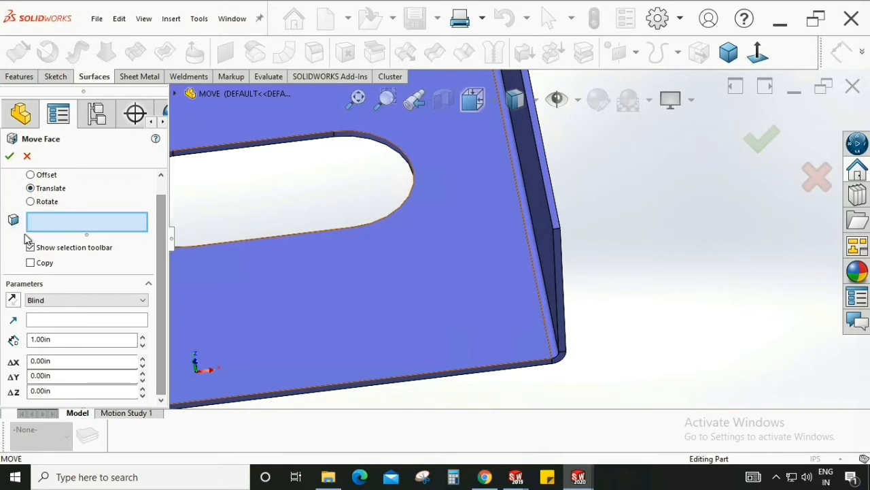
pyautogui.moveTo(109, 233)
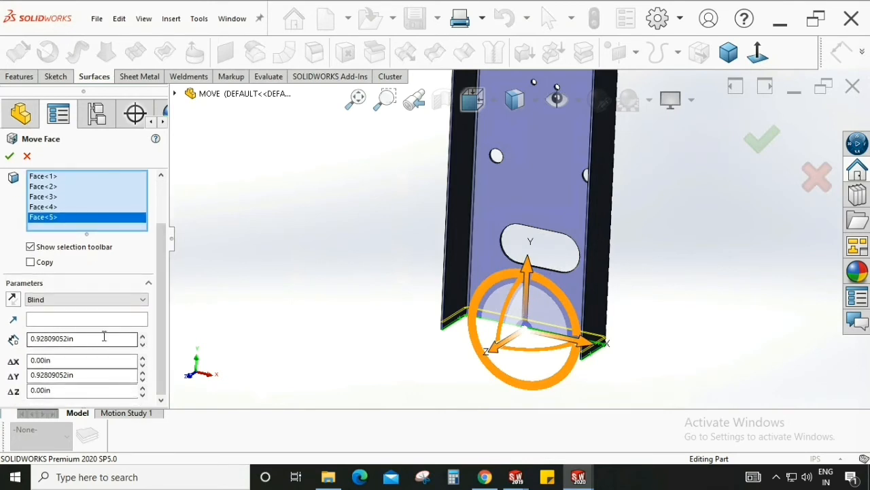
# Step: Set the Move Face translate distance to 1.00in
pyautogui.tripleClick(78, 339)
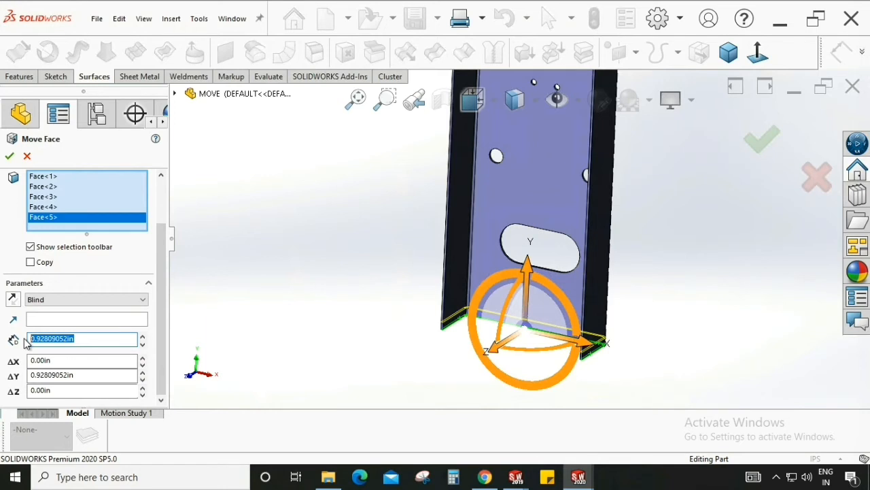
pyautogui.write('1.00in')
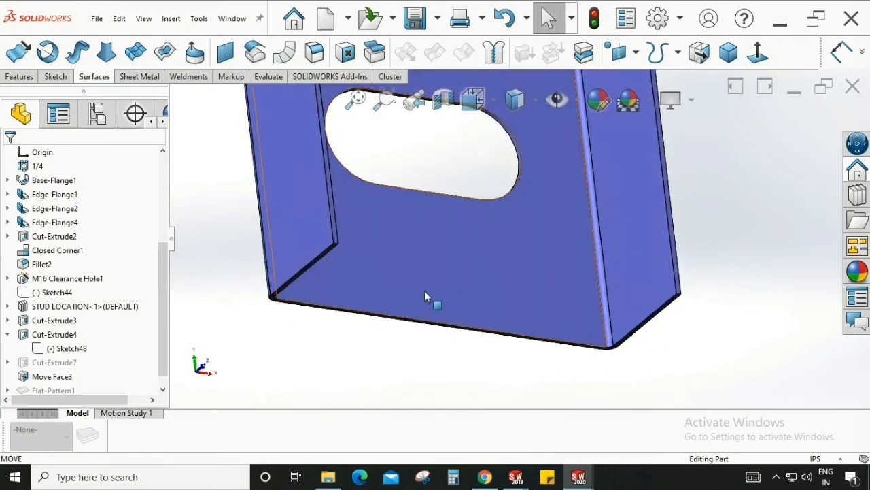
# Step: Switch to isometric view and bring up the MOVE part's context menu
pyautogui.click(728, 52)
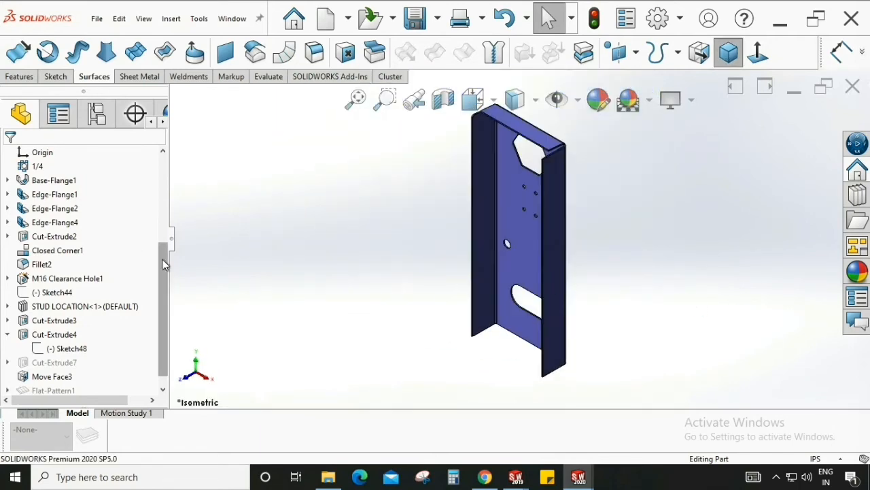
pyautogui.rightClick(79, 152)
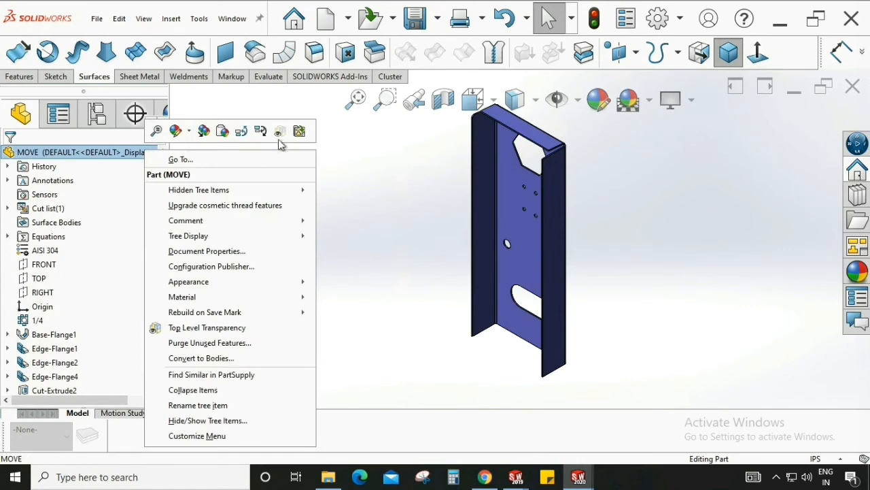